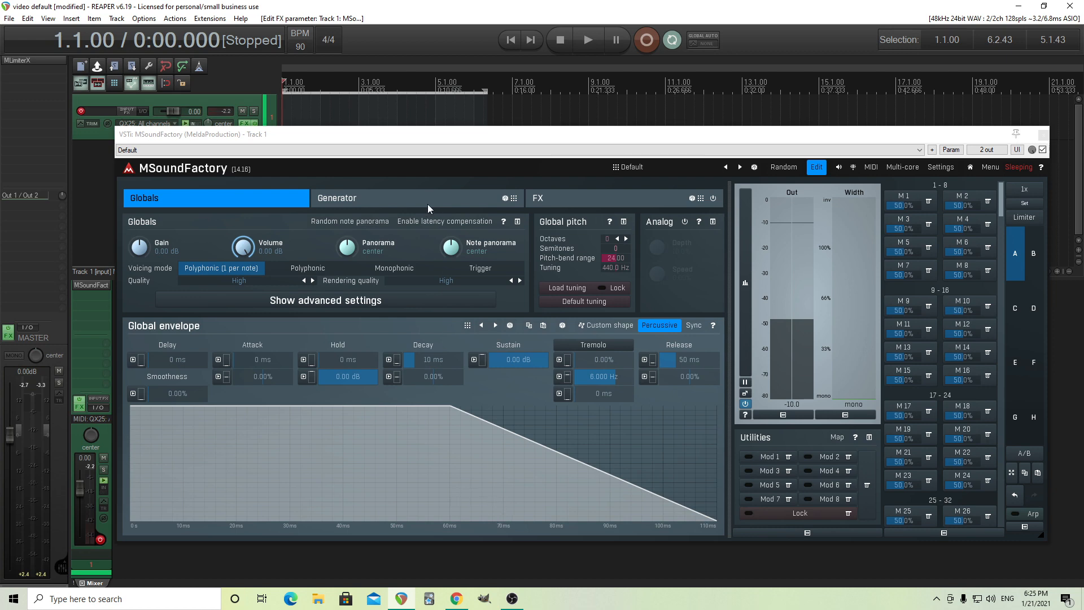
Show the Generator page with the ImpulseTrain 1 module in column 1.
{"action": "left_click", "coordinate": [338, 198]}
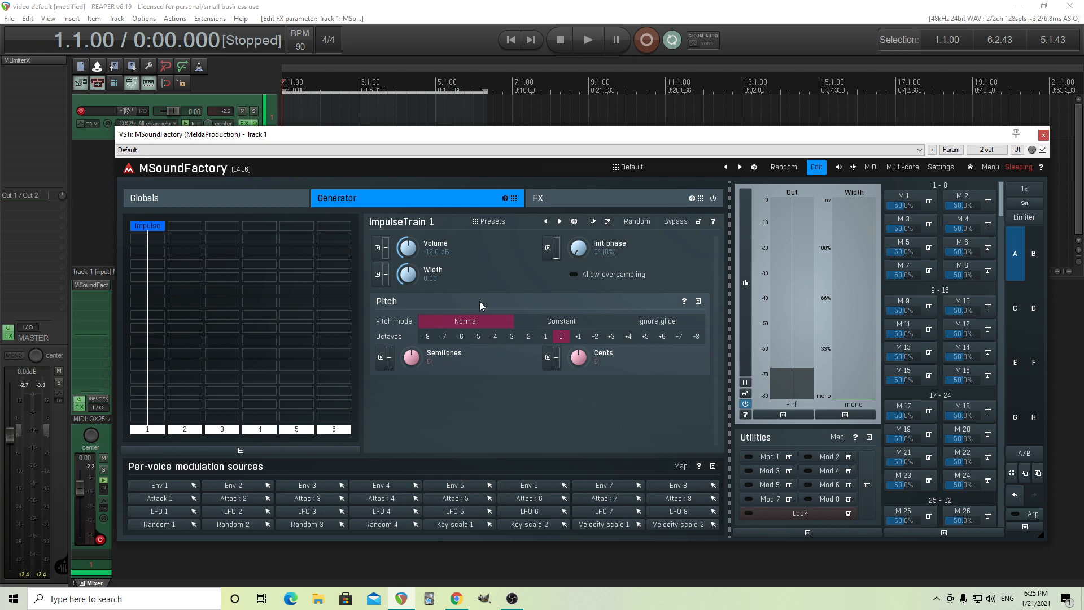
{"action": "mouse_move", "coordinate": [519, 321]}
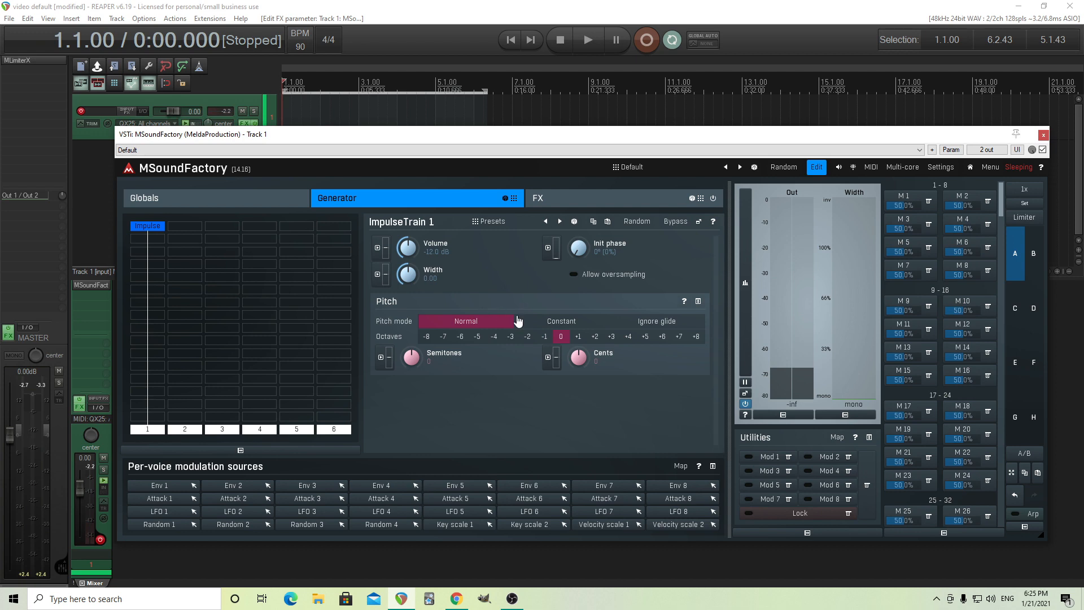
{"action": "mouse_move", "coordinate": [556, 345]}
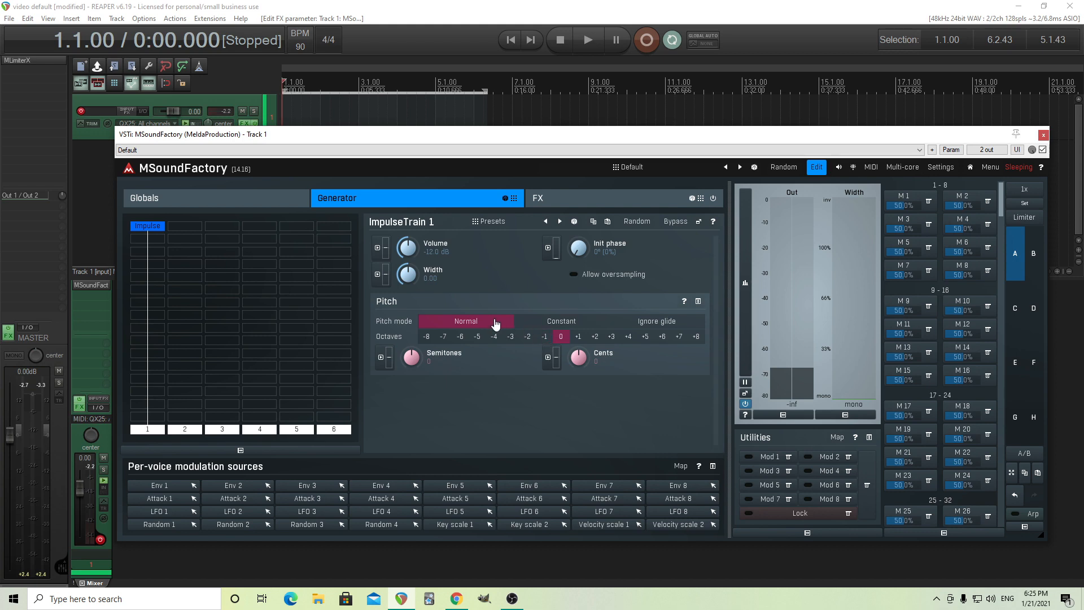
{"action": "left_click", "coordinate": [476, 336]}
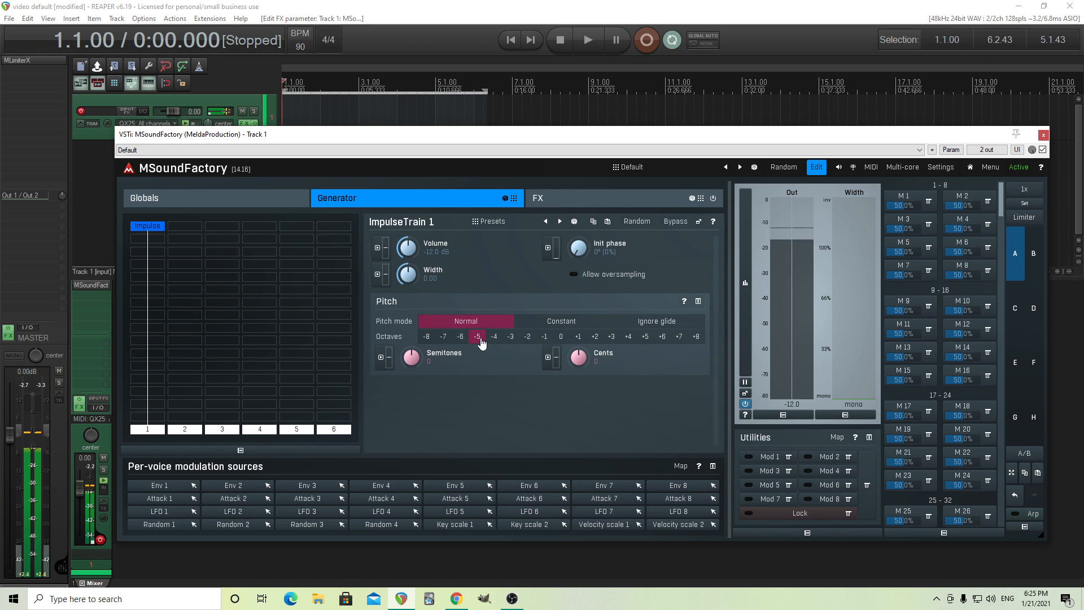
{"action": "left_click", "coordinate": [461, 336]}
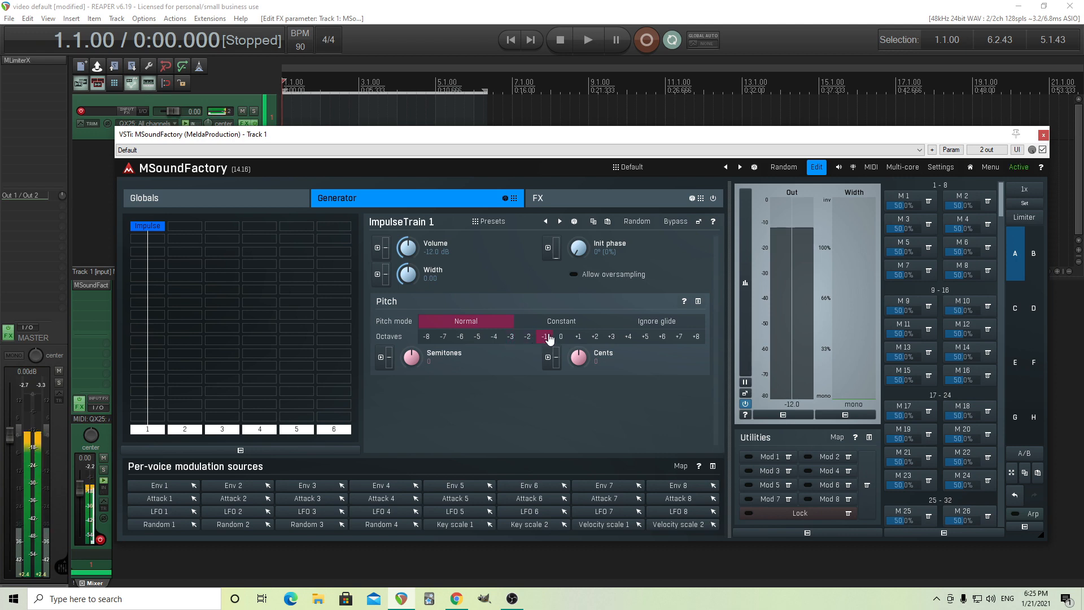
{"action": "left_click", "coordinate": [561, 336]}
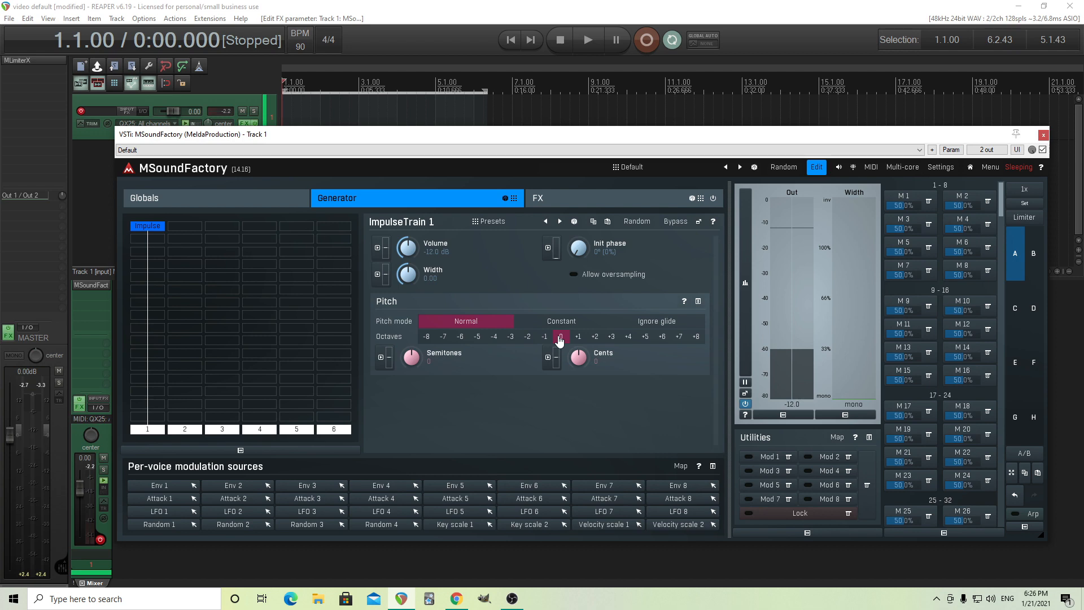
{"action": "mouse_move", "coordinate": [162, 337]}
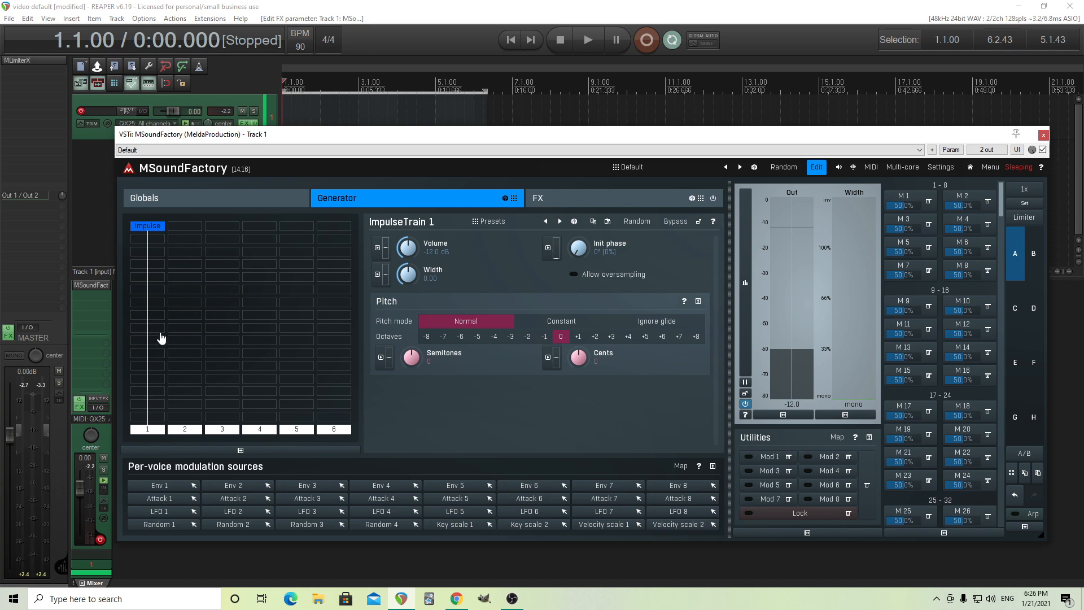
{"action": "mouse_move", "coordinate": [150, 437]}
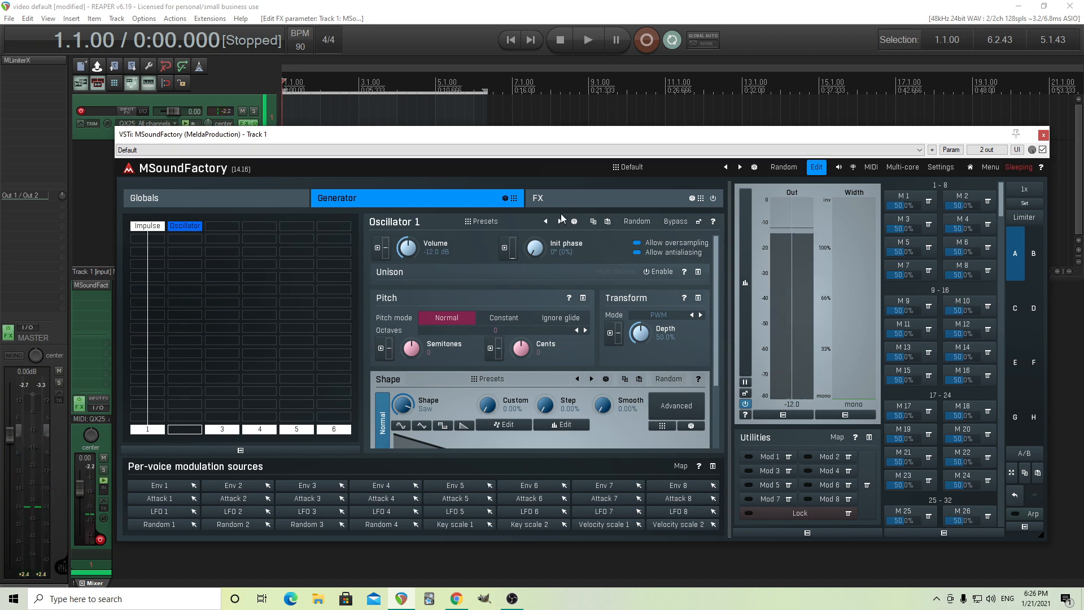
Switch to the FX page to view the Analyzer spectrum.
{"action": "left_click", "coordinate": [538, 197]}
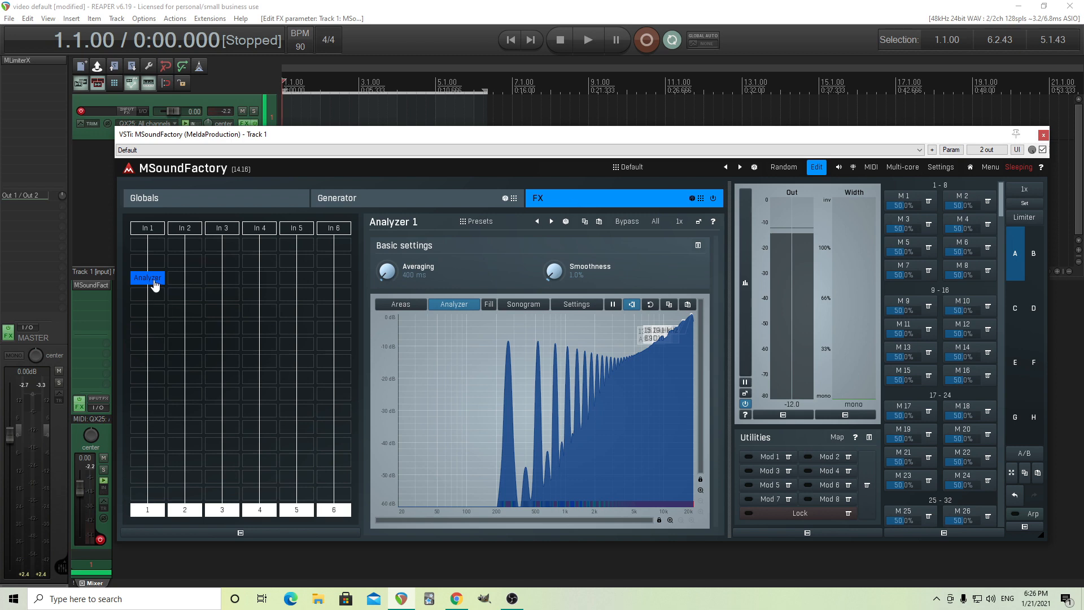
{"action": "left_click", "coordinate": [338, 198]}
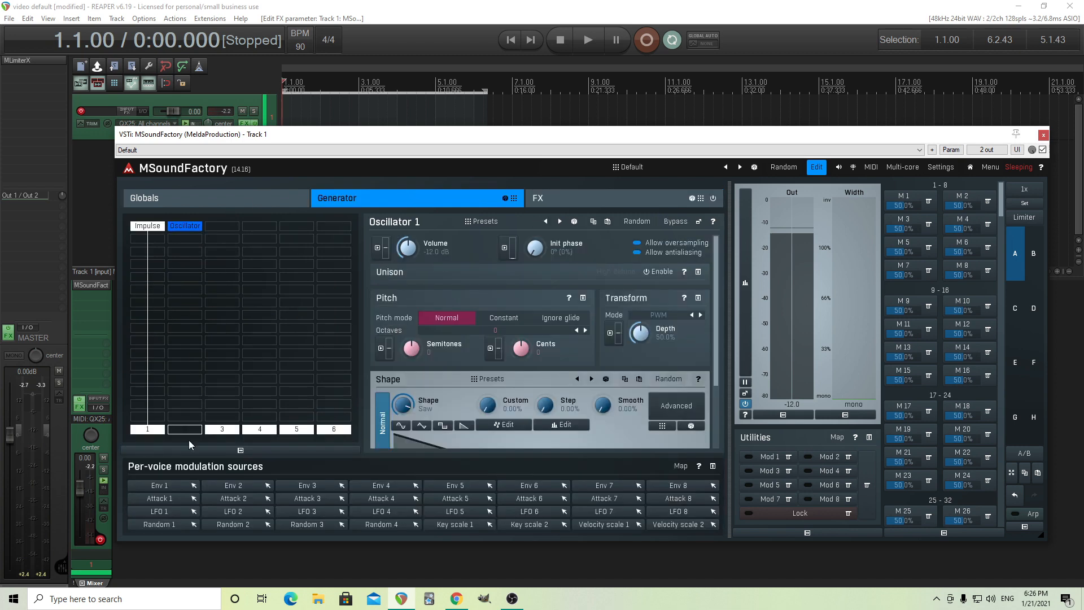
{"action": "left_click", "coordinate": [538, 198]}
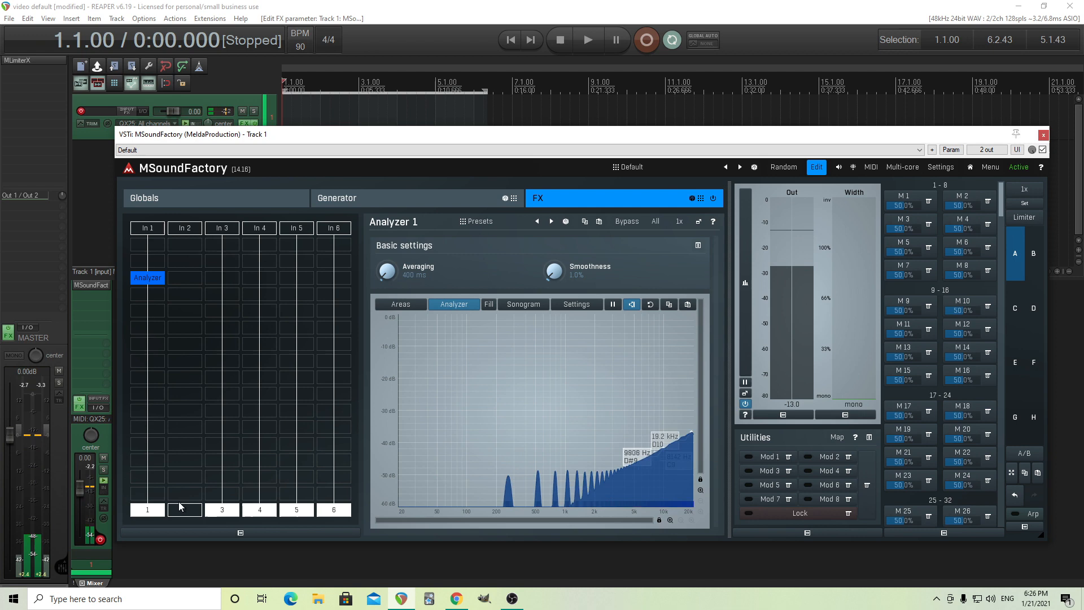
{"action": "left_click", "coordinate": [184, 510]}
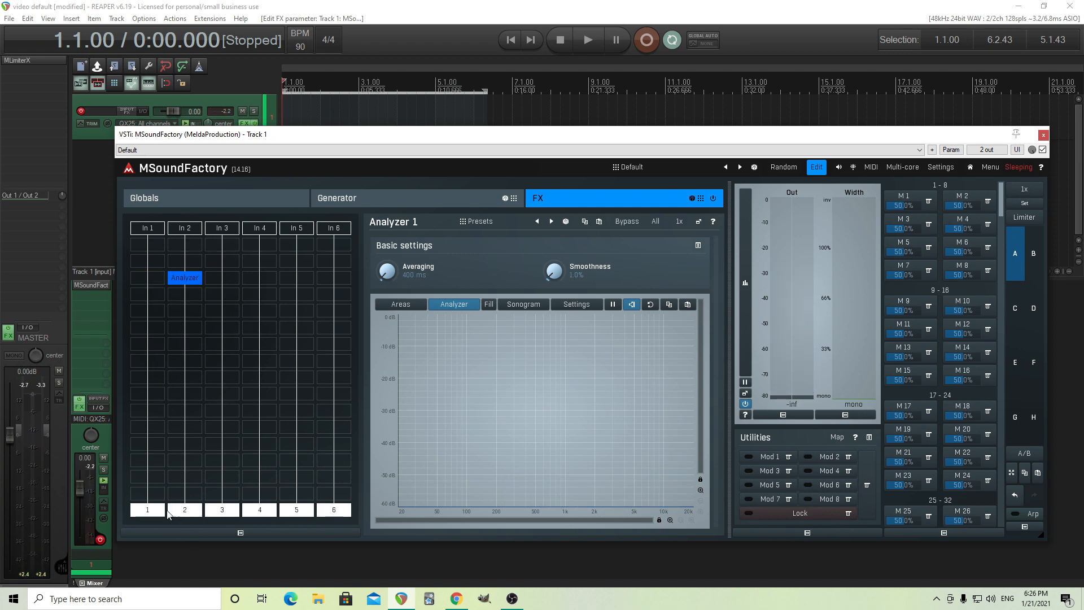
{"action": "left_click", "coordinate": [147, 510]}
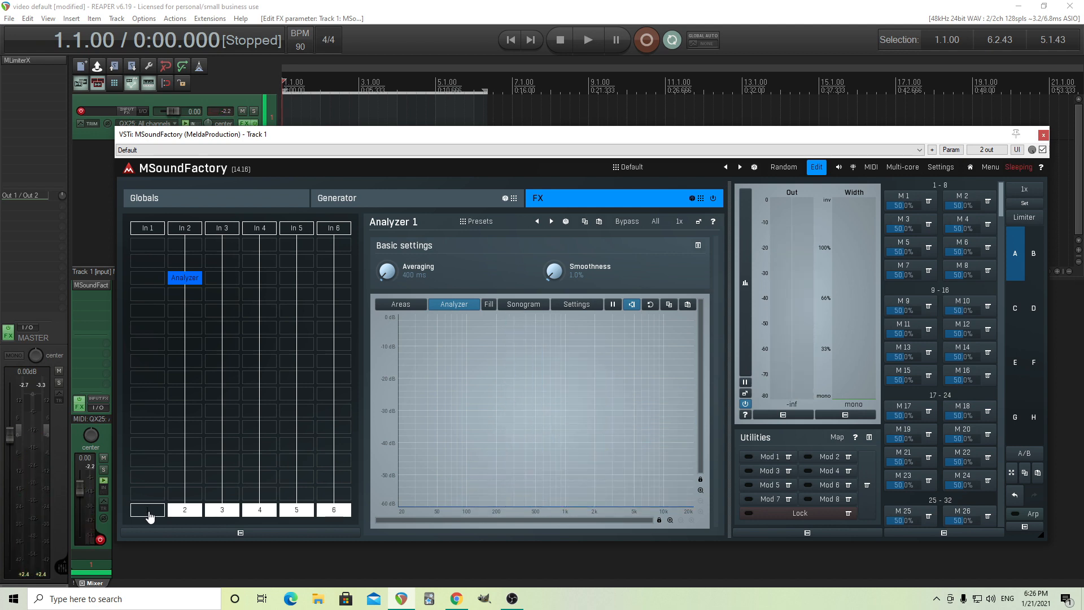
{"action": "mouse_move", "coordinate": [515, 339]}
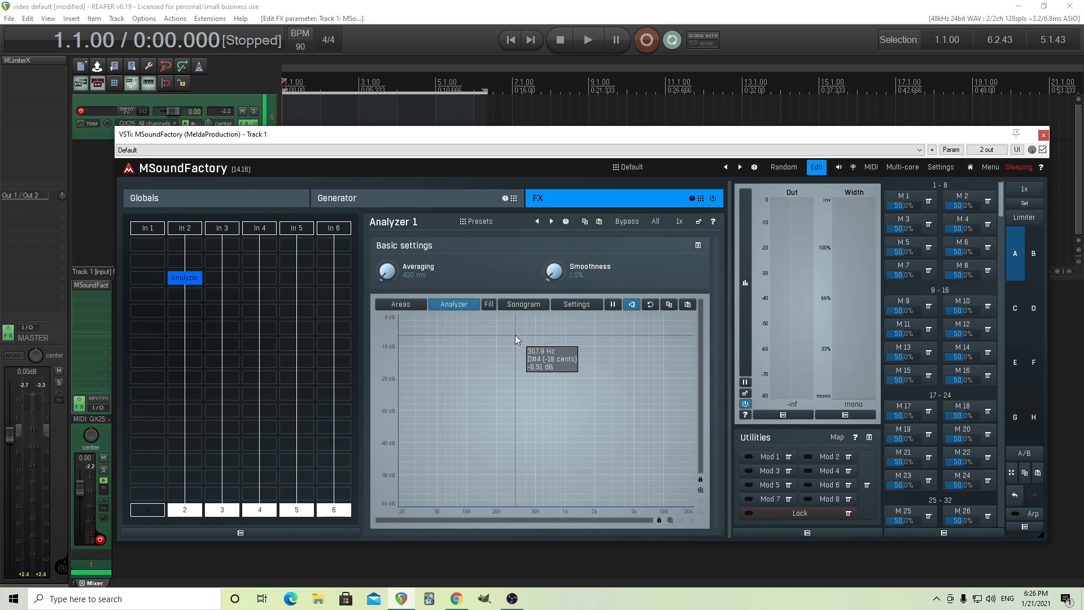
{"action": "mouse_move", "coordinate": [628, 383]}
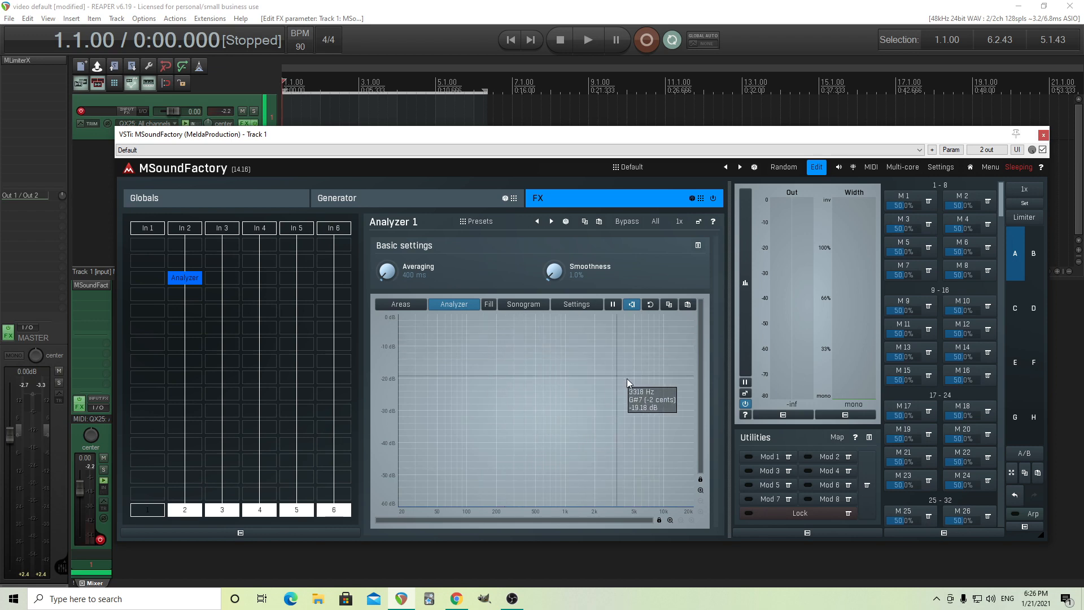
{"action": "mouse_move", "coordinate": [677, 413]}
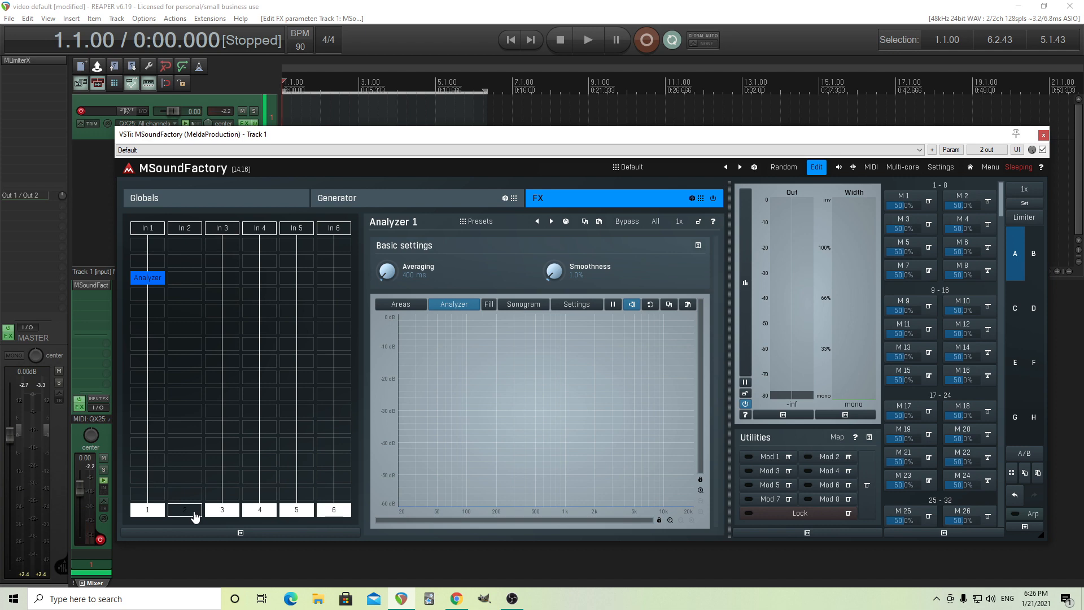
{"action": "left_click", "coordinate": [337, 198]}
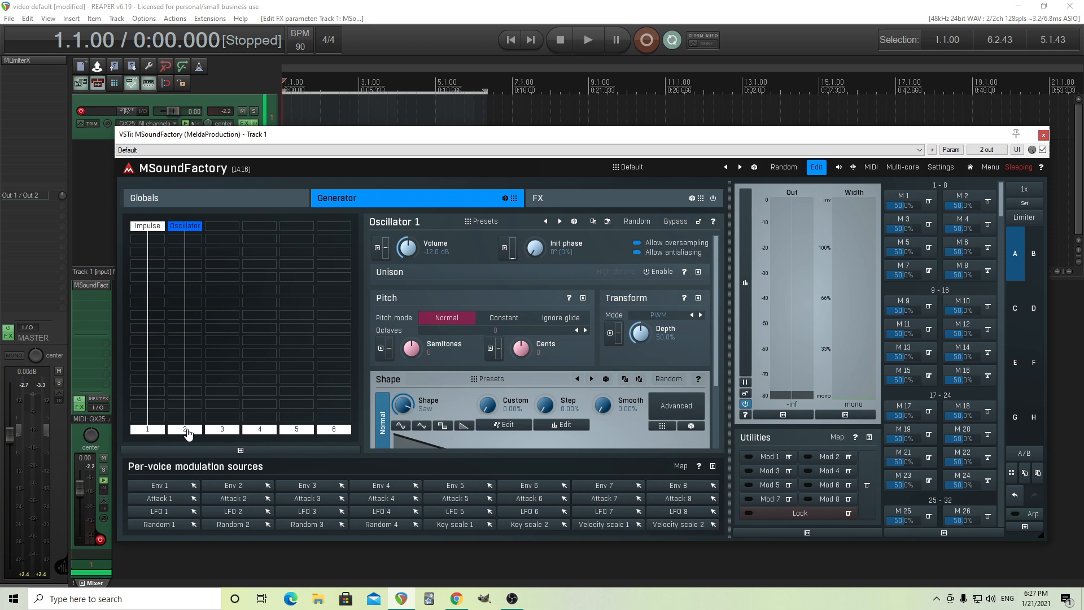
{"action": "left_click", "coordinate": [538, 199]}
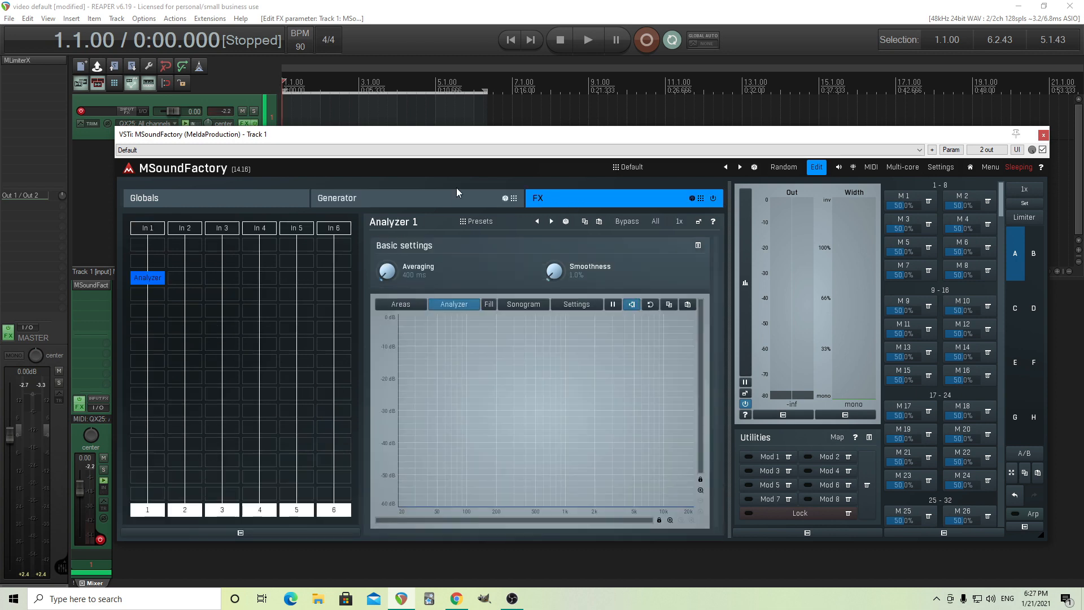
On the ImpulseTrain's low-pass FilterFast, set cutoff to about -4 oct and input gain to about +8 dB.
{"action": "left_click", "coordinate": [338, 197]}
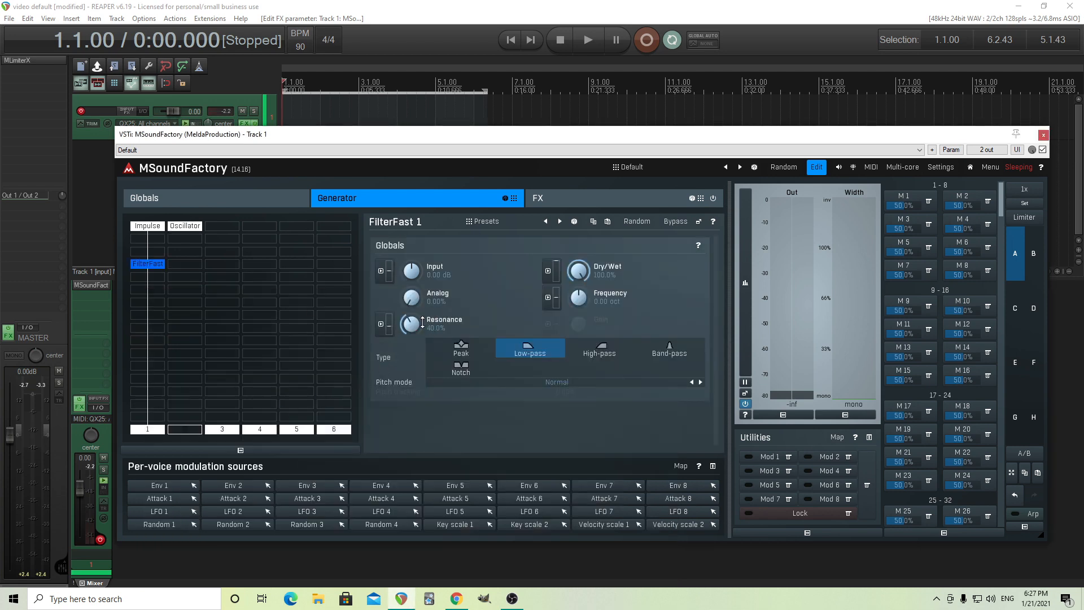
{"action": "left_click_drag", "start_coordinate": [578, 297], "coordinate": [577, 287]}
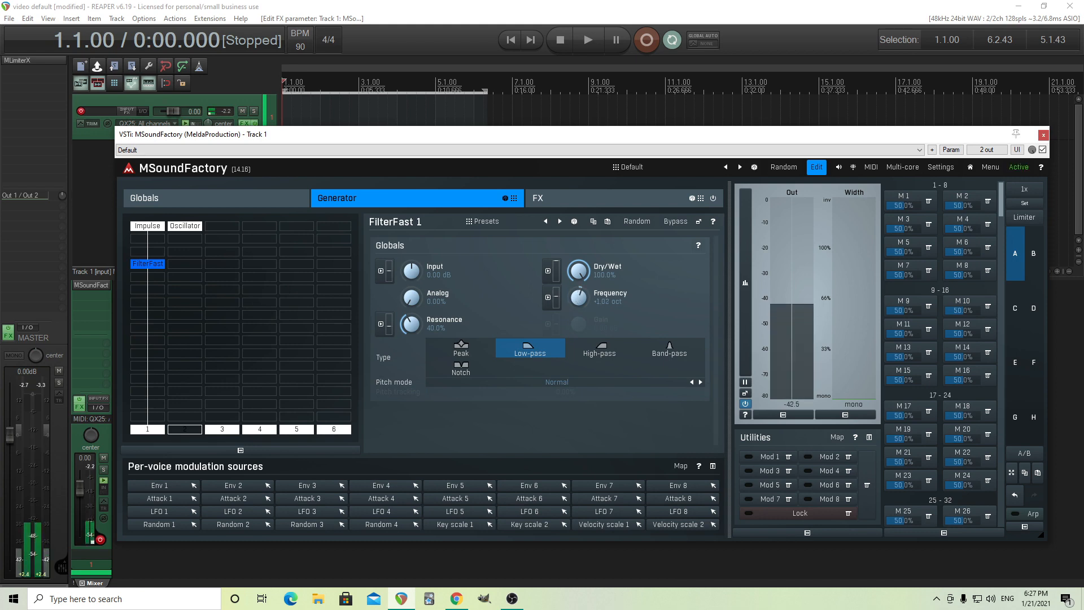
{"action": "left_click_drag", "start_coordinate": [577, 295], "coordinate": [577, 277]}
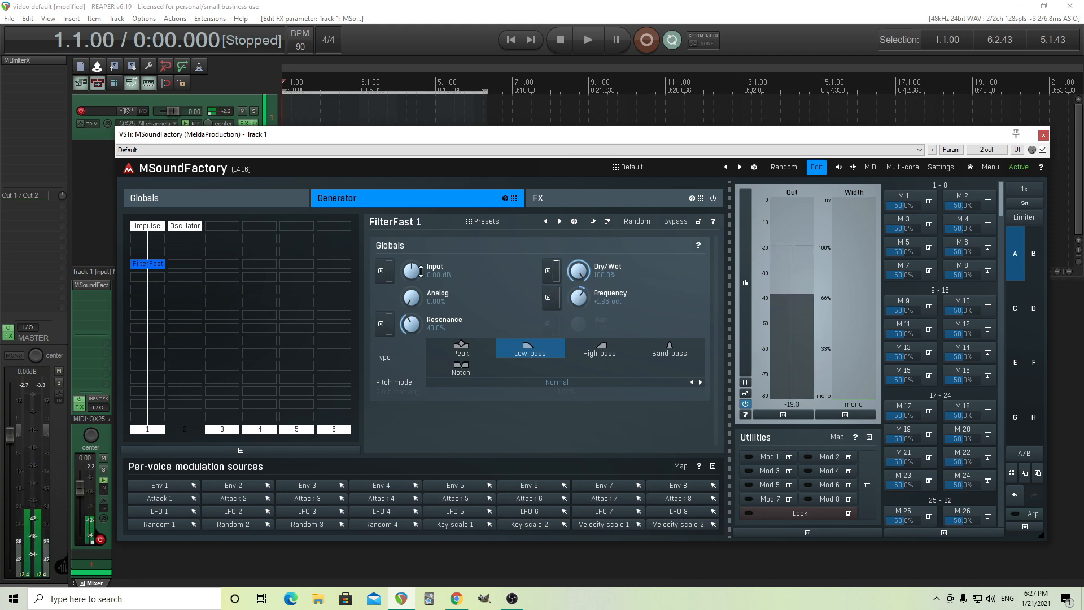
{"action": "left_click_drag", "start_coordinate": [411, 269], "coordinate": [411, 249]}
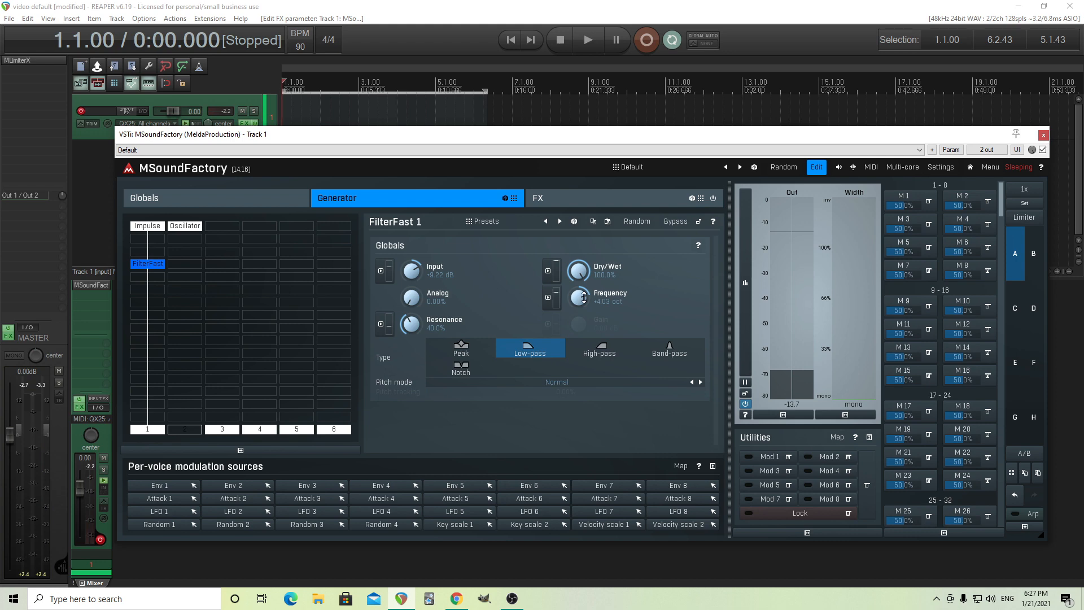
Dial the FreqShifter's shift down to a few hertz, around 6.8 Hz.
{"action": "left_click_drag", "start_coordinate": [583, 294], "coordinate": [583, 304]}
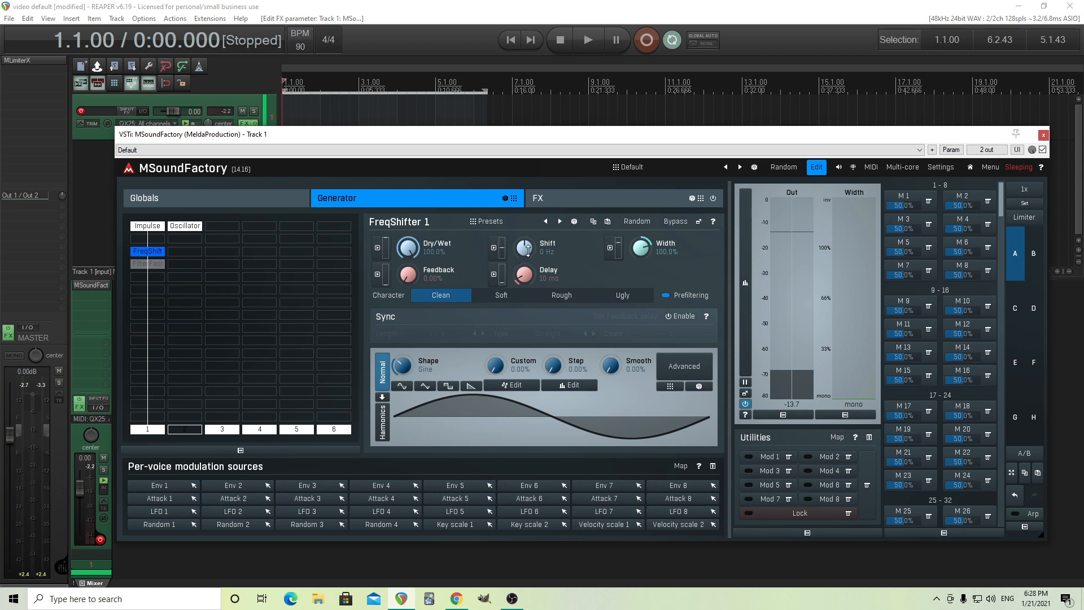
{"action": "left_click_drag", "start_coordinate": [523, 247], "coordinate": [523, 239]}
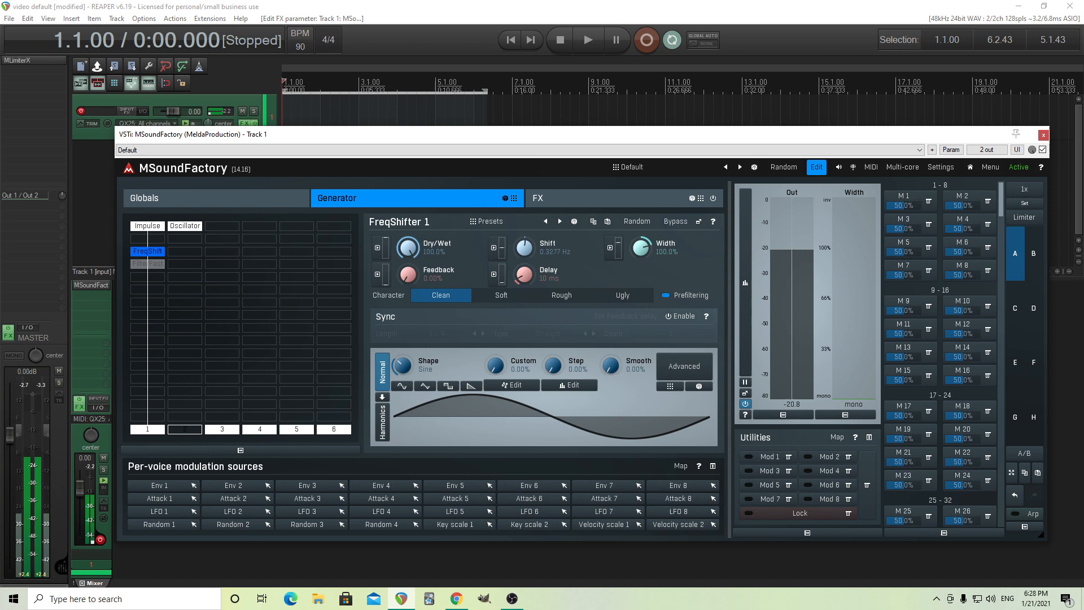
{"action": "left_click_drag", "start_coordinate": [524, 247], "coordinate": [524, 235]}
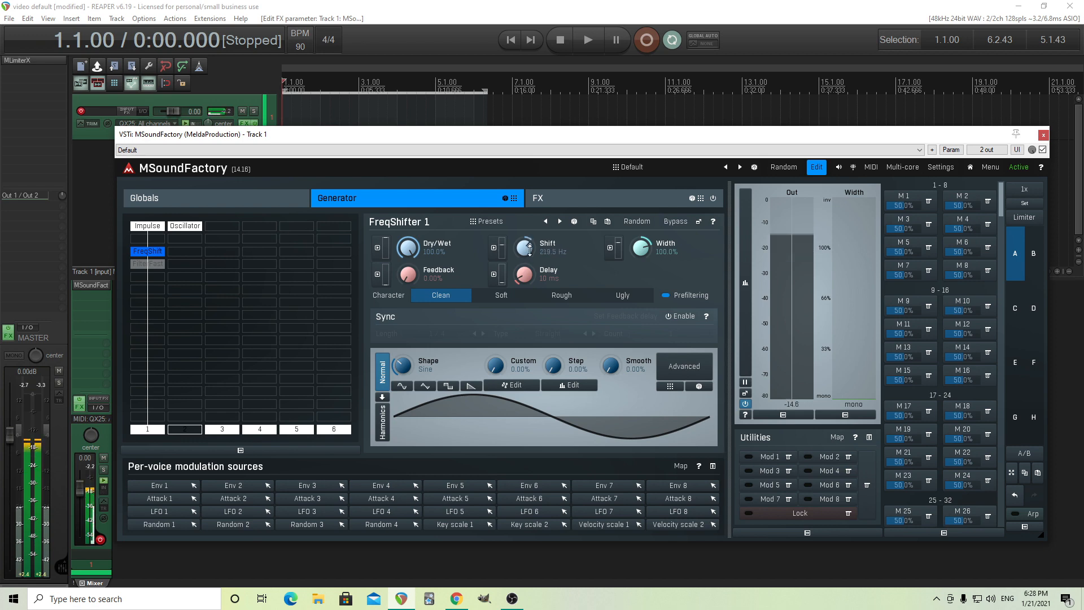
{"action": "left_click_drag", "start_coordinate": [524, 248], "coordinate": [525, 277]}
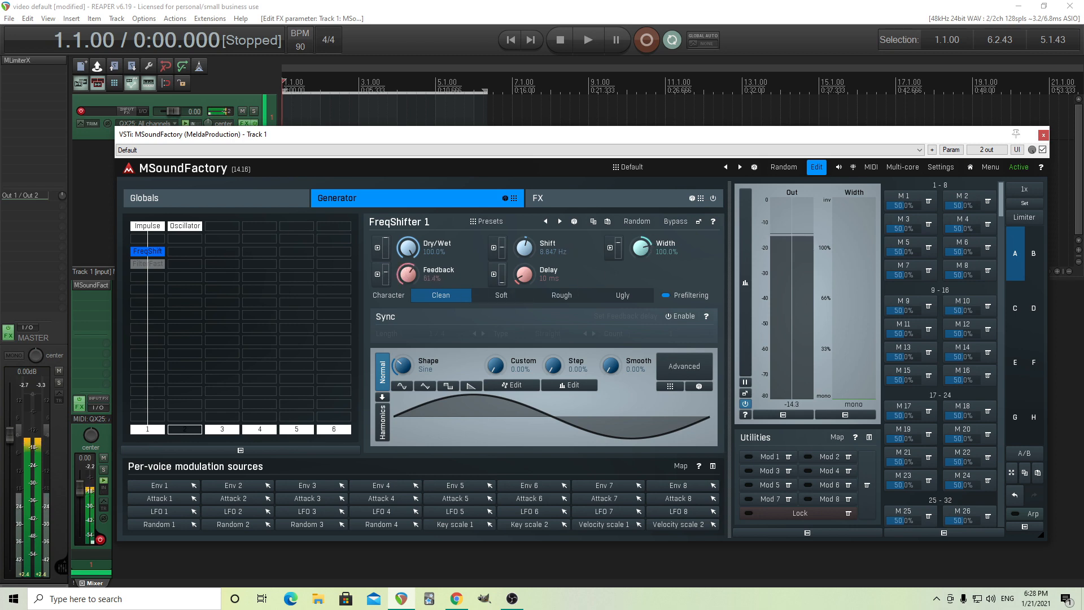
Set the FreqShifter's feedback to about 50% and narrow its width to roughly 86%.
{"action": "left_click_drag", "start_coordinate": [408, 274], "coordinate": [408, 260]}
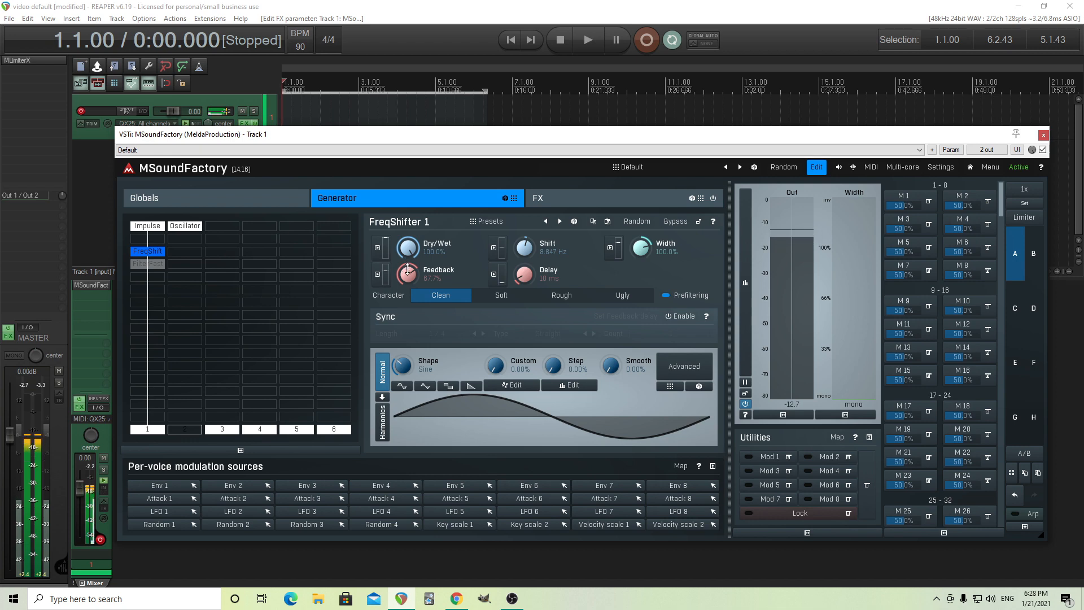
{"action": "left_click_drag", "start_coordinate": [407, 271], "coordinate": [406, 260]}
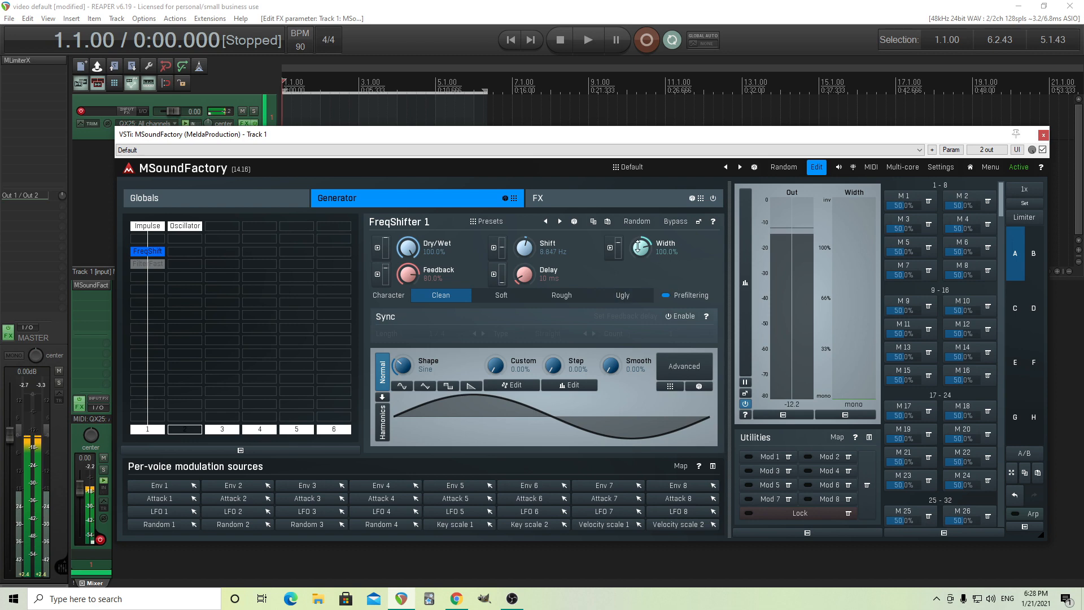
{"action": "left_click_drag", "start_coordinate": [641, 248], "coordinate": [642, 259]}
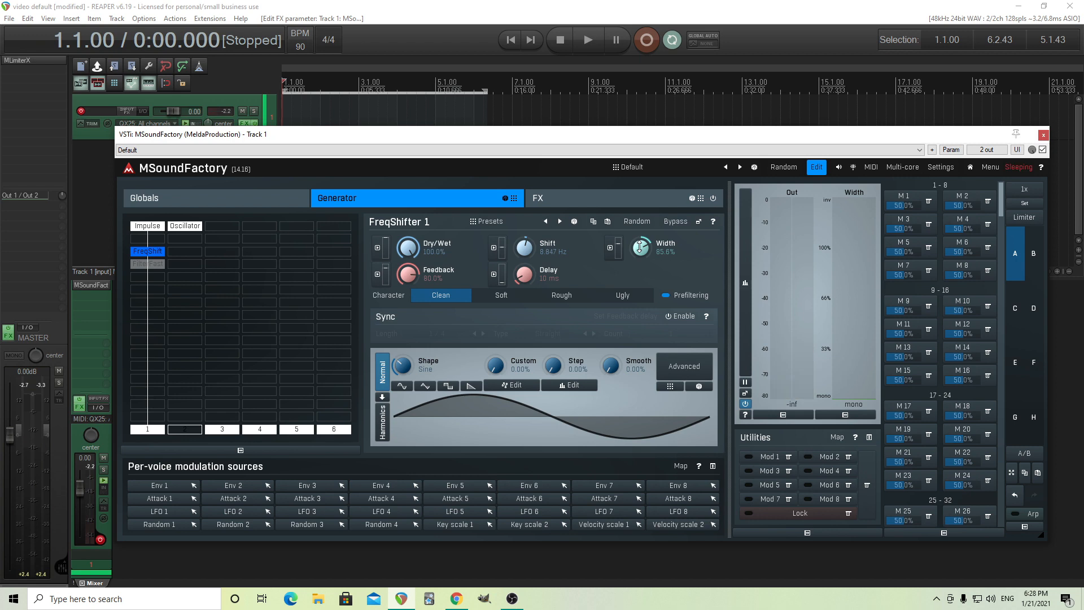
{"action": "mouse_move", "coordinate": [198, 243]}
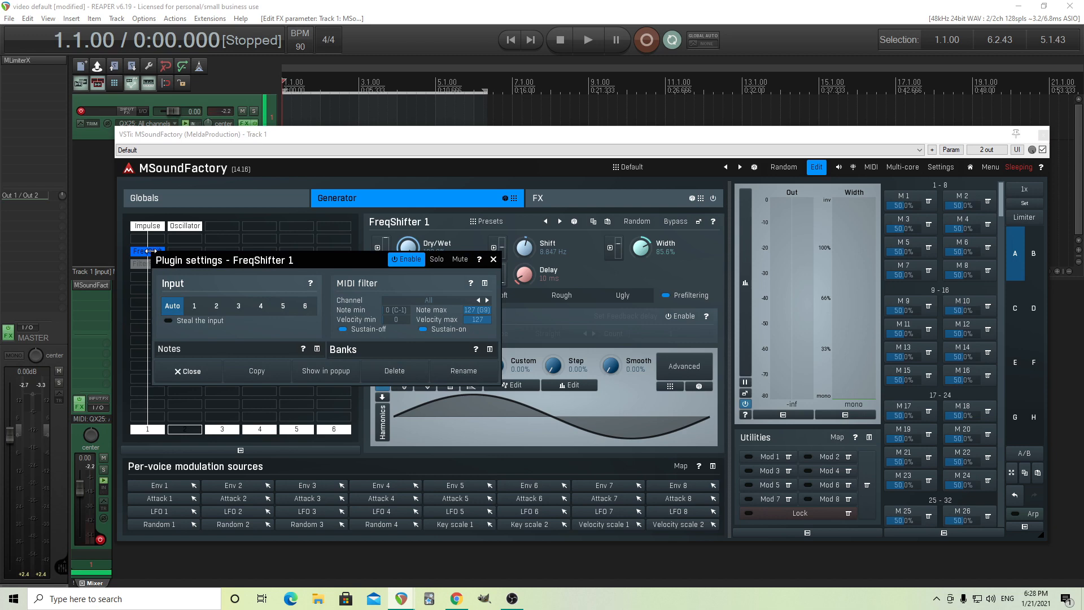
Delete FreqShifter 1 and insert a FilterFast under the Impulse column and another under the Oscillator column.
{"action": "left_click", "coordinate": [188, 372]}
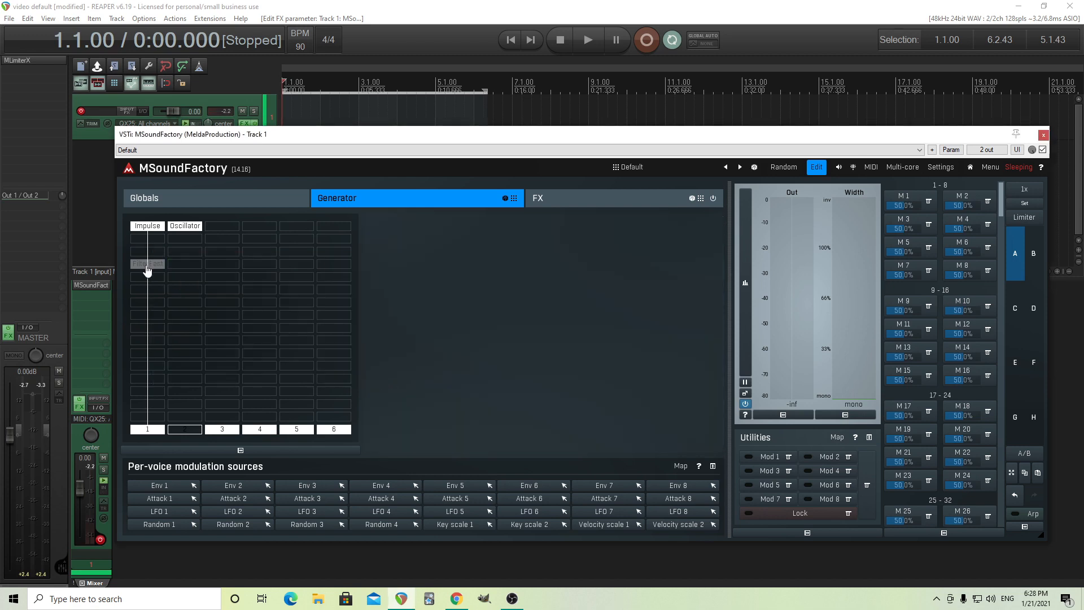
{"action": "left_click", "coordinate": [147, 264]}
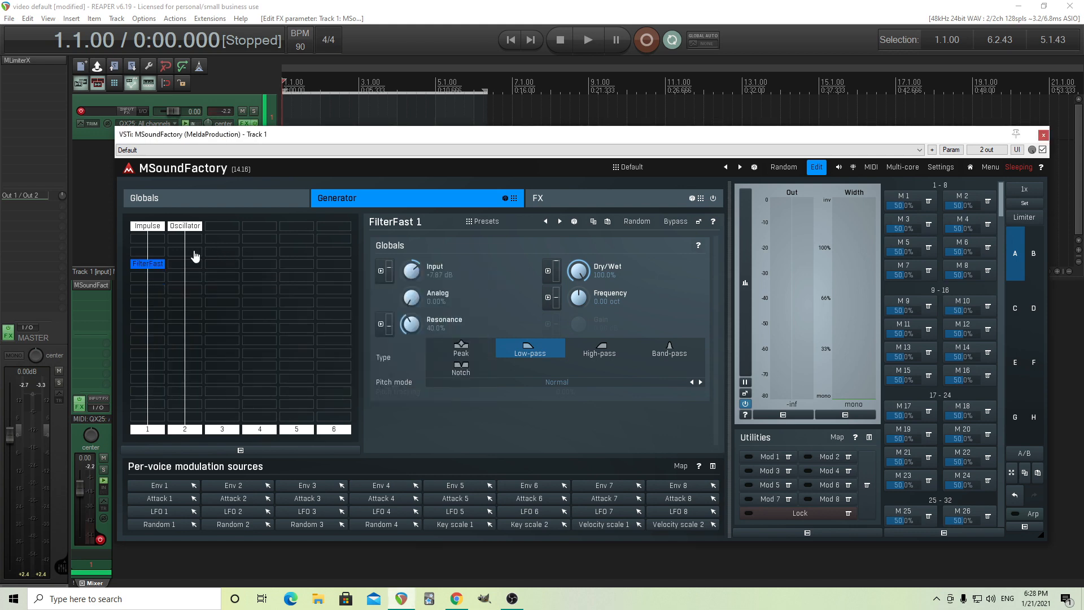
{"action": "left_click", "coordinate": [184, 263]}
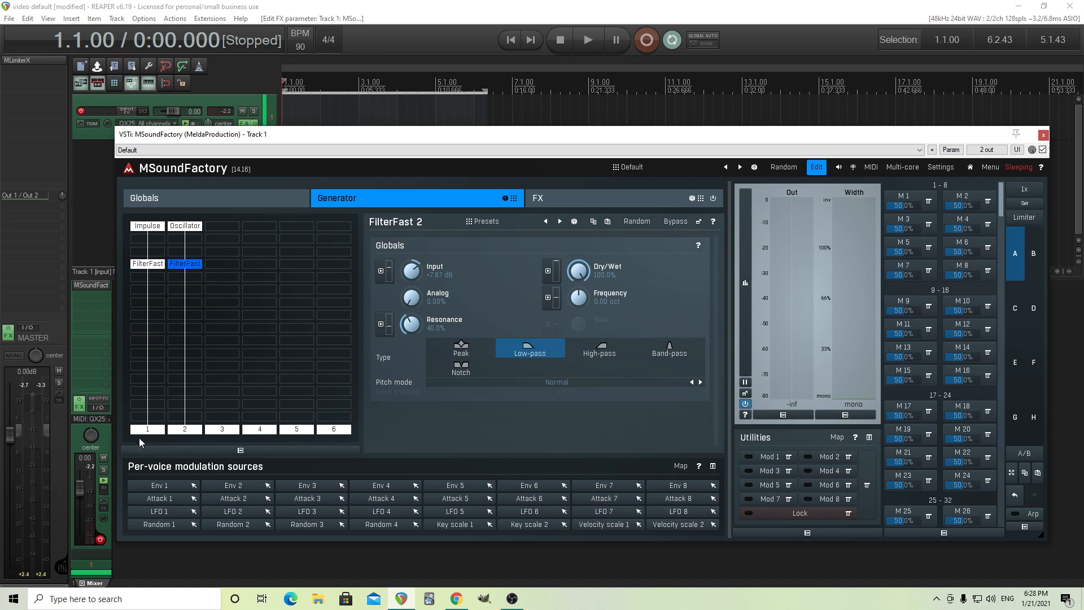
Enable unison on the saw Oscillator 1.
{"action": "left_click", "coordinate": [184, 226]}
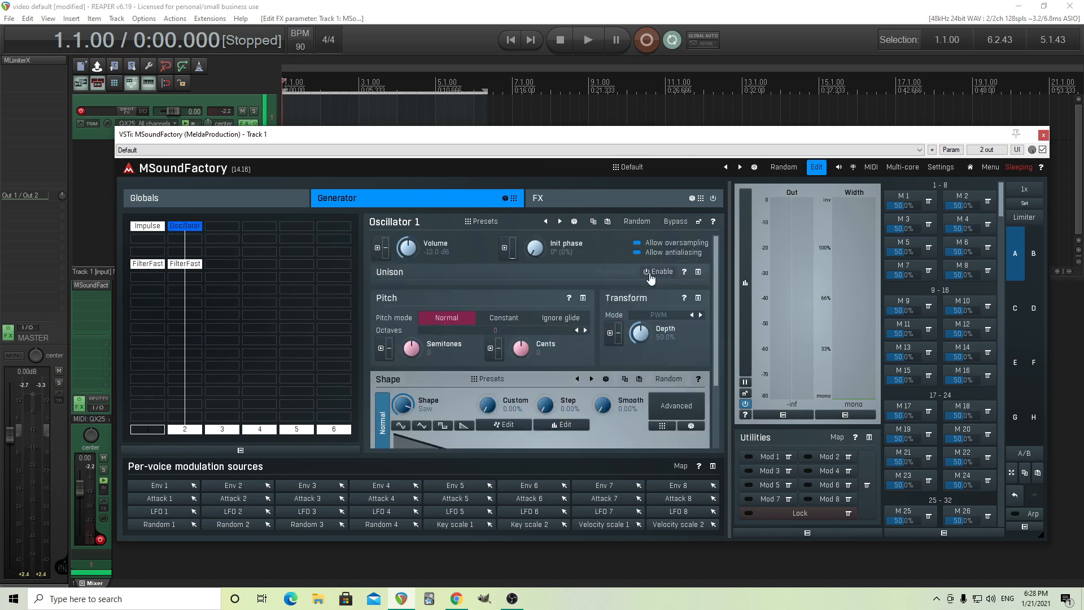
{"action": "left_click", "coordinate": [659, 271]}
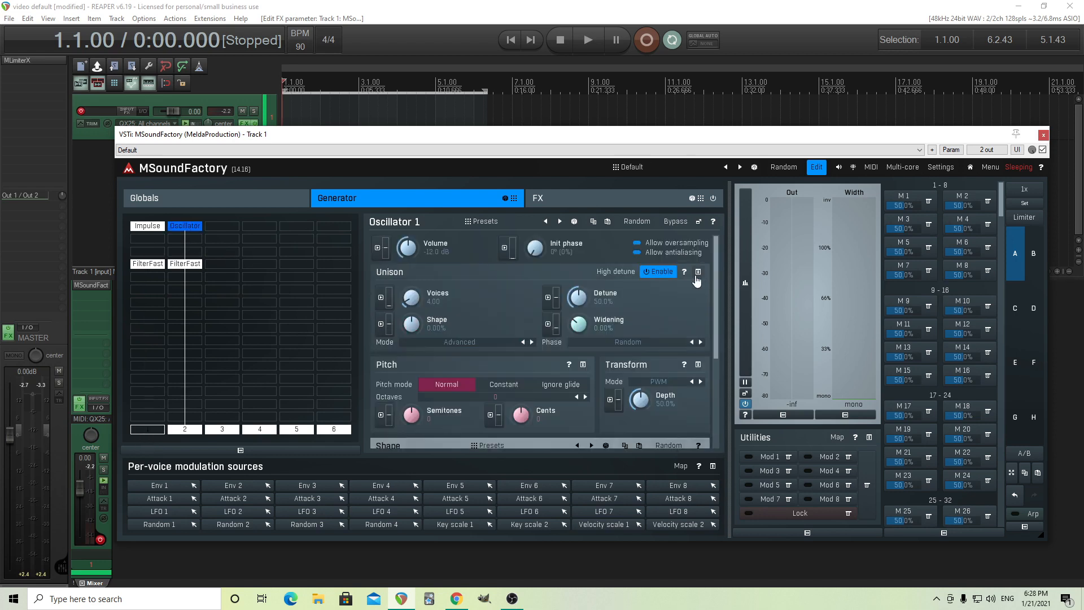
Lower FilterFast 2's resonance to around 30 percent.
{"action": "left_click", "coordinate": [184, 263]}
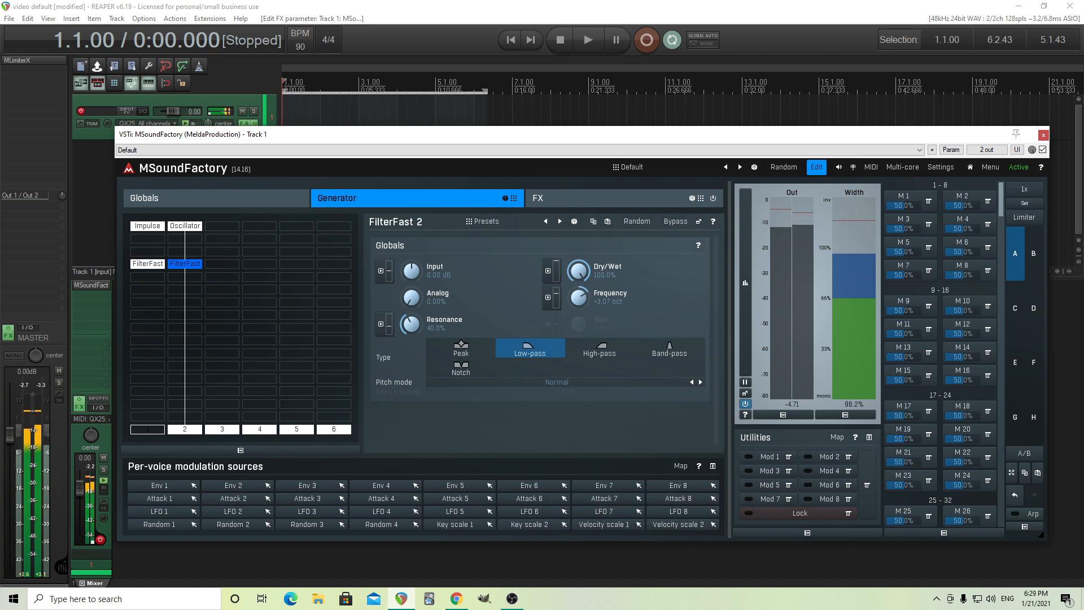
{"action": "left_click_drag", "start_coordinate": [410, 326], "coordinate": [404, 318]}
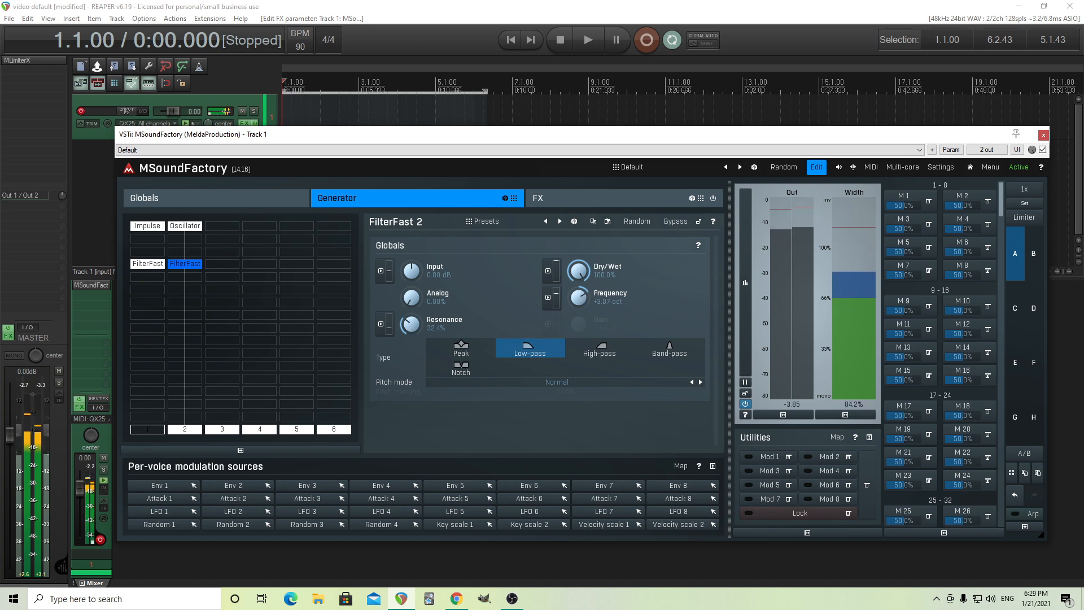
{"action": "left_click_drag", "start_coordinate": [412, 325], "coordinate": [410, 329]}
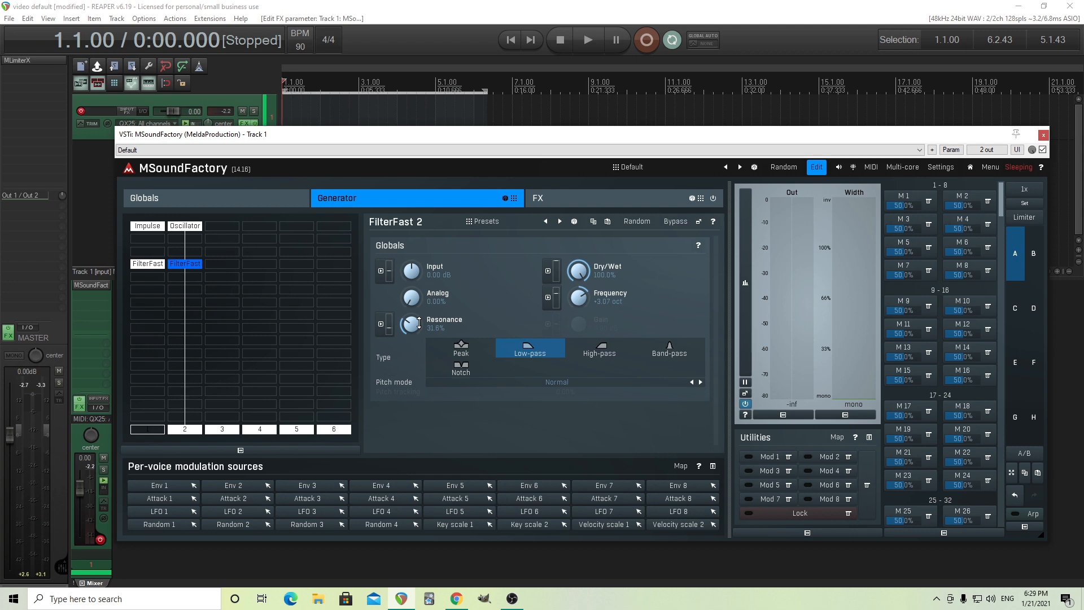
{"action": "mouse_move", "coordinate": [566, 319]}
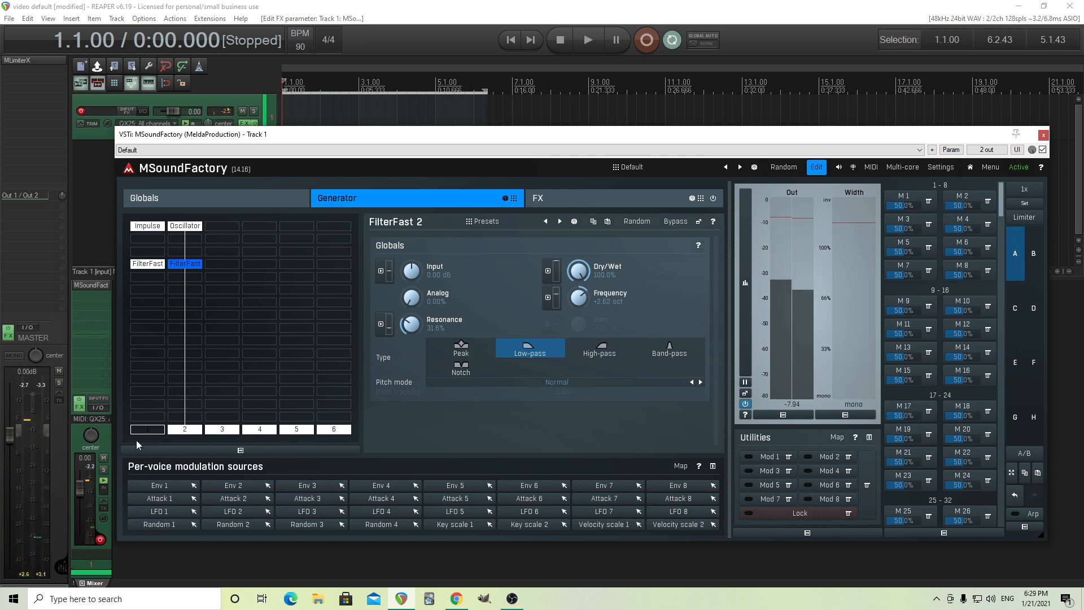
On FilterFast 1, raise resonance to about 46% and analog character to near 85%.
{"action": "left_click", "coordinate": [146, 264]}
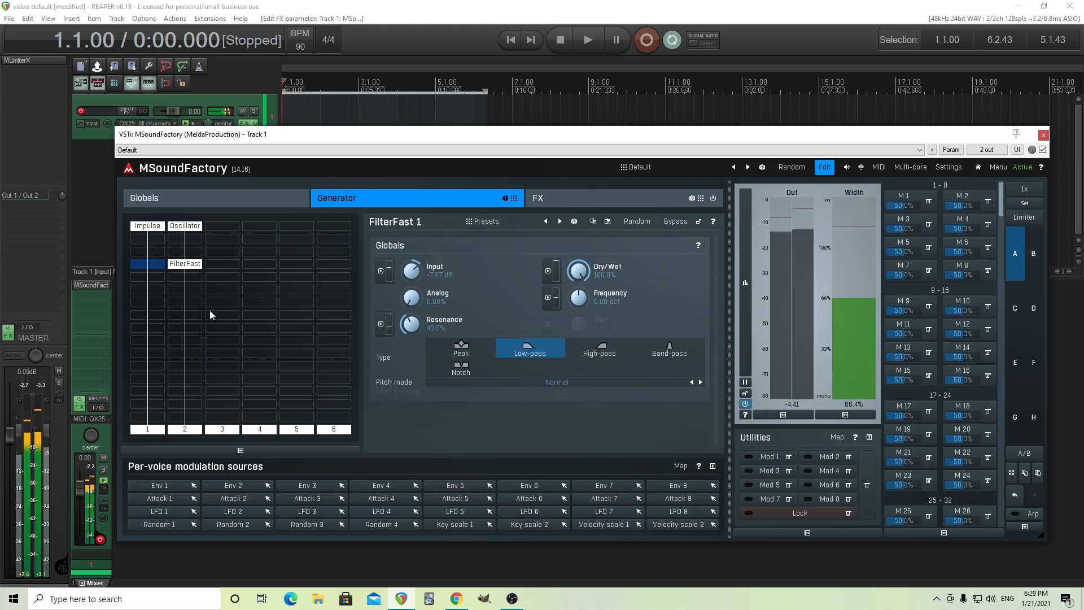
{"action": "left_click", "coordinate": [147, 263]}
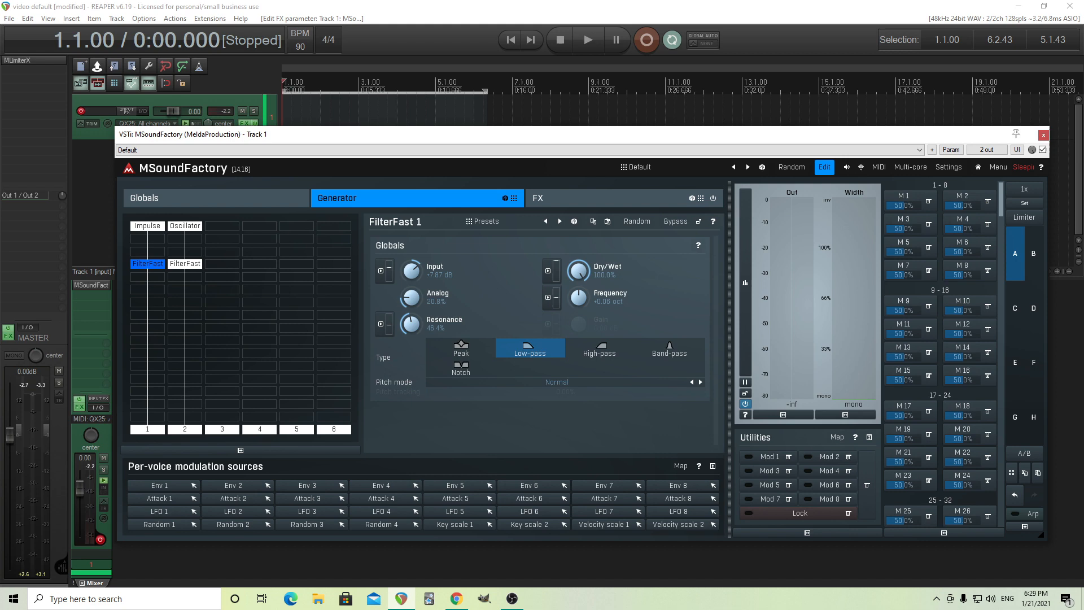
{"action": "left_click_drag", "start_coordinate": [409, 297], "coordinate": [409, 283]}
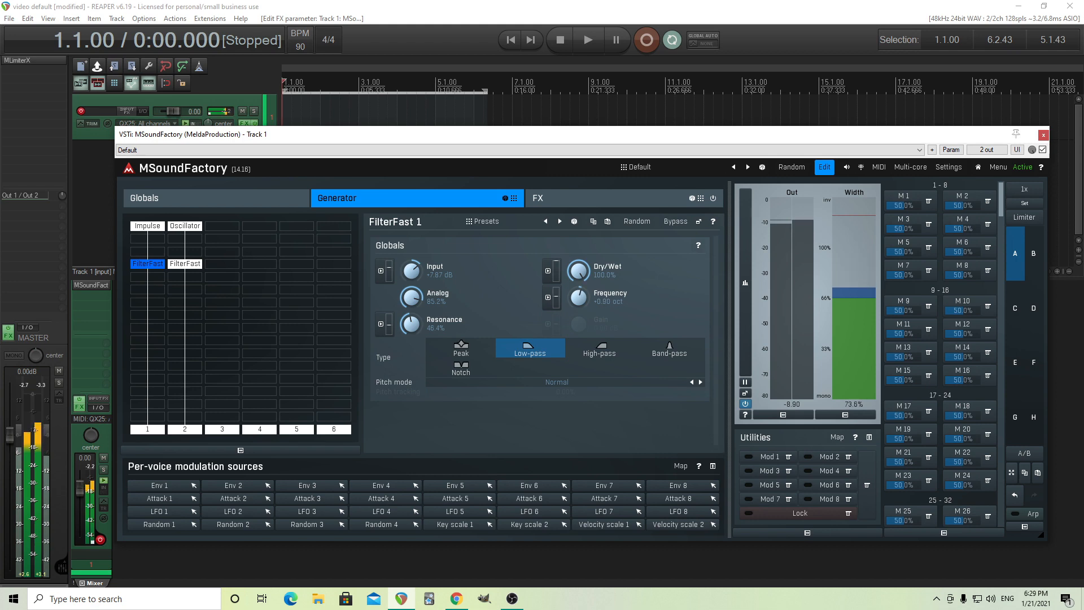
Sweep FilterFast 1's cutoff up, then bring it down to around 1.9 octaves below.
{"action": "left_click_drag", "start_coordinate": [578, 298], "coordinate": [578, 270]}
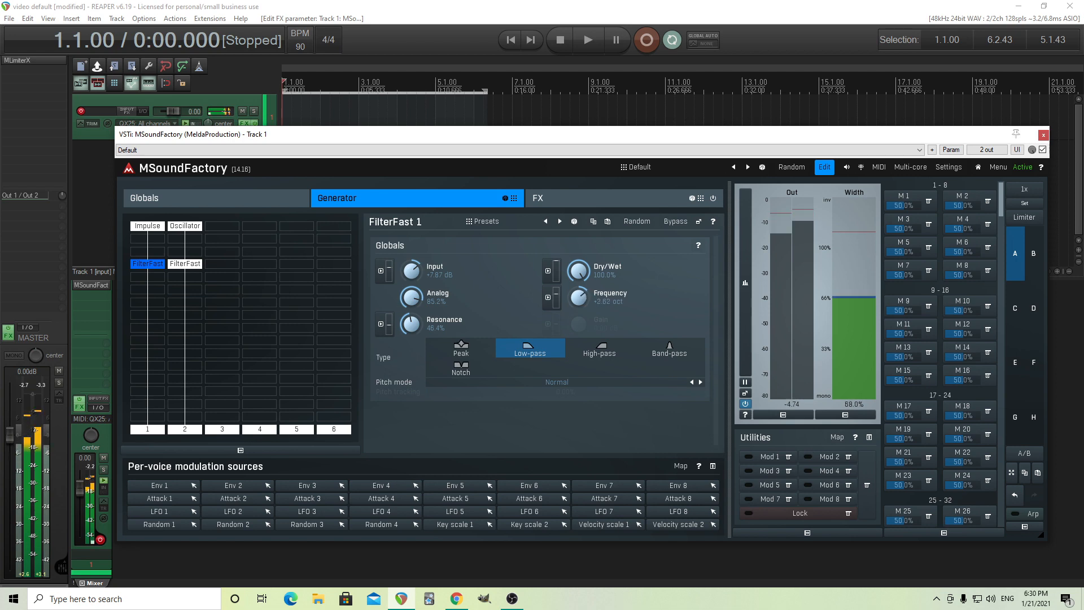
{"action": "left_click", "coordinate": [184, 226]}
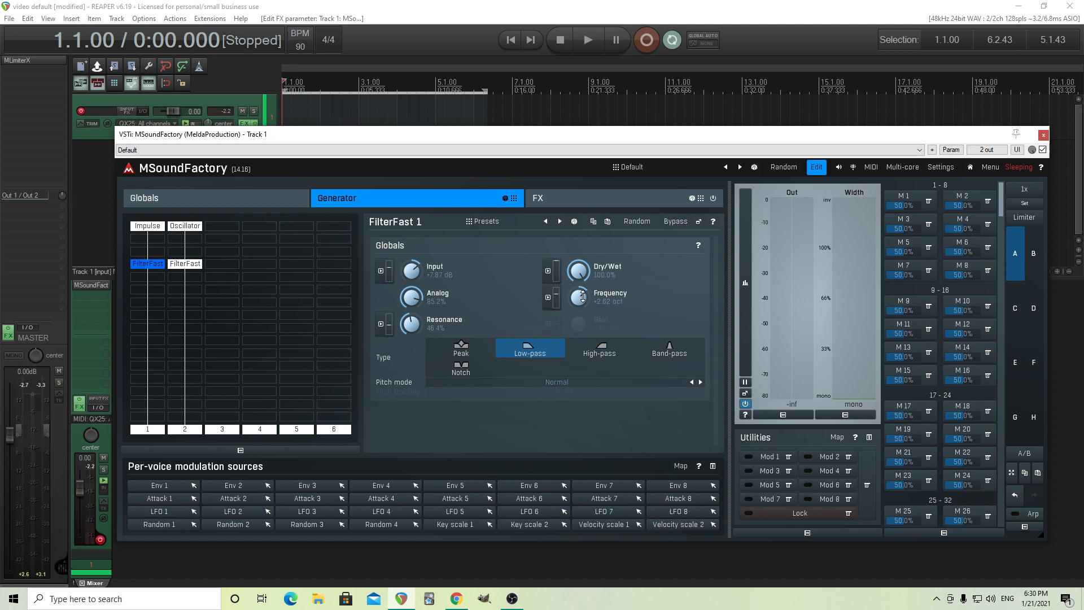
{"action": "left_click_drag", "start_coordinate": [577, 297], "coordinate": [577, 308]}
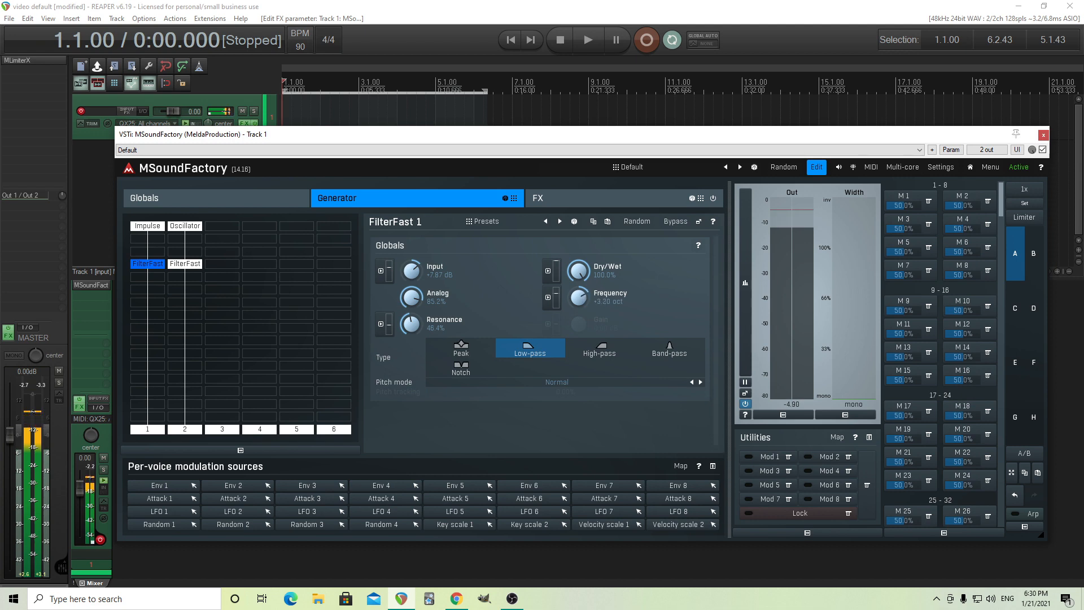
{"action": "left_click_drag", "start_coordinate": [579, 297], "coordinate": [578, 276]}
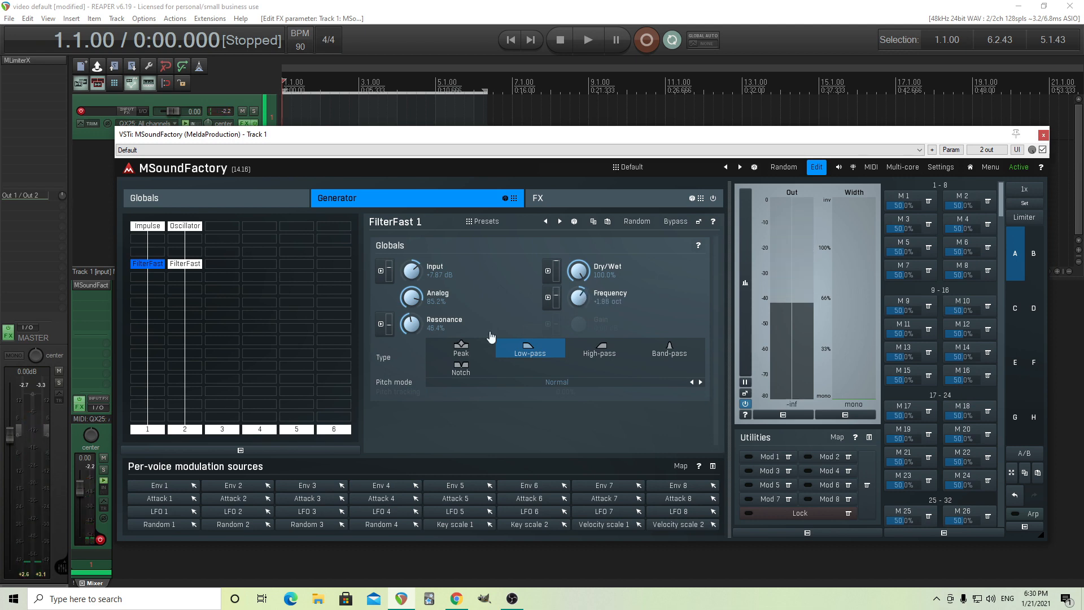
Toggle unison off on Oscillator 1, check ImpulseTrain 1, and reselect FilterFast 1.
{"action": "left_click", "coordinate": [184, 226]}
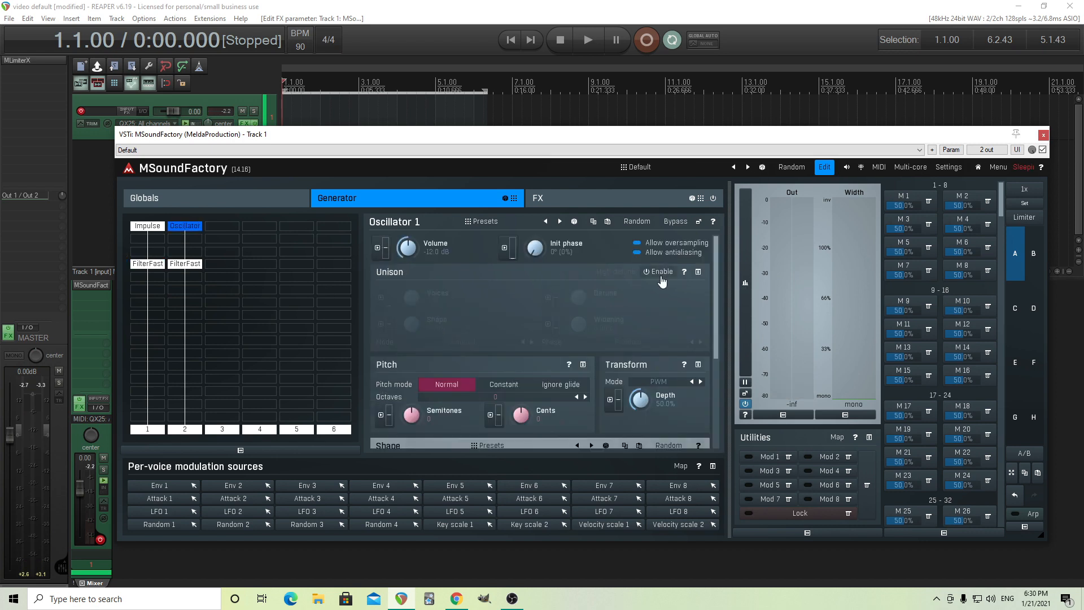
{"action": "left_click", "coordinate": [147, 226]}
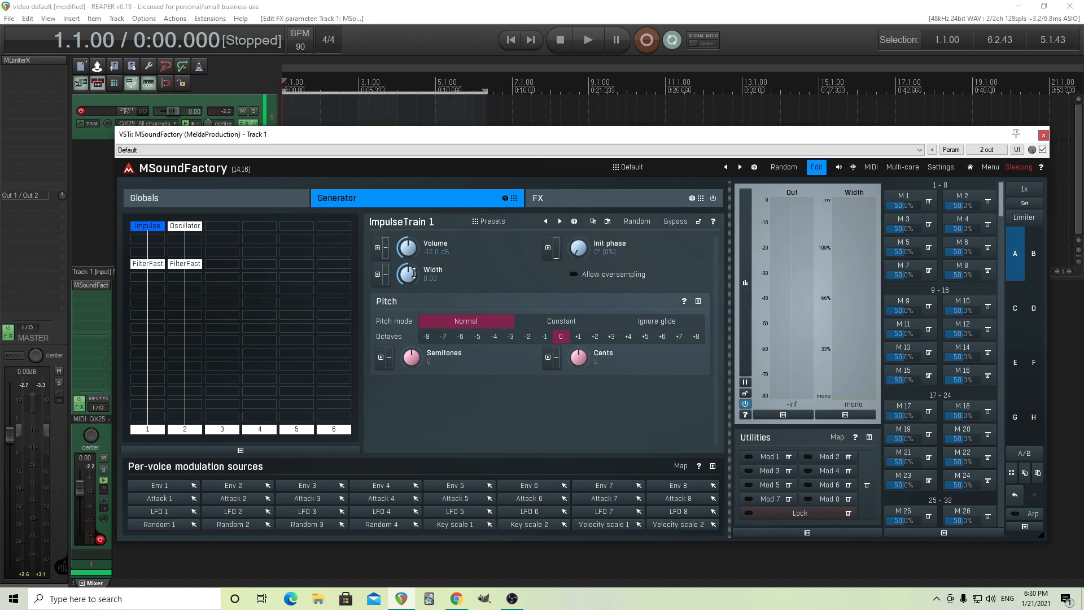
{"action": "left_click", "coordinate": [147, 263]}
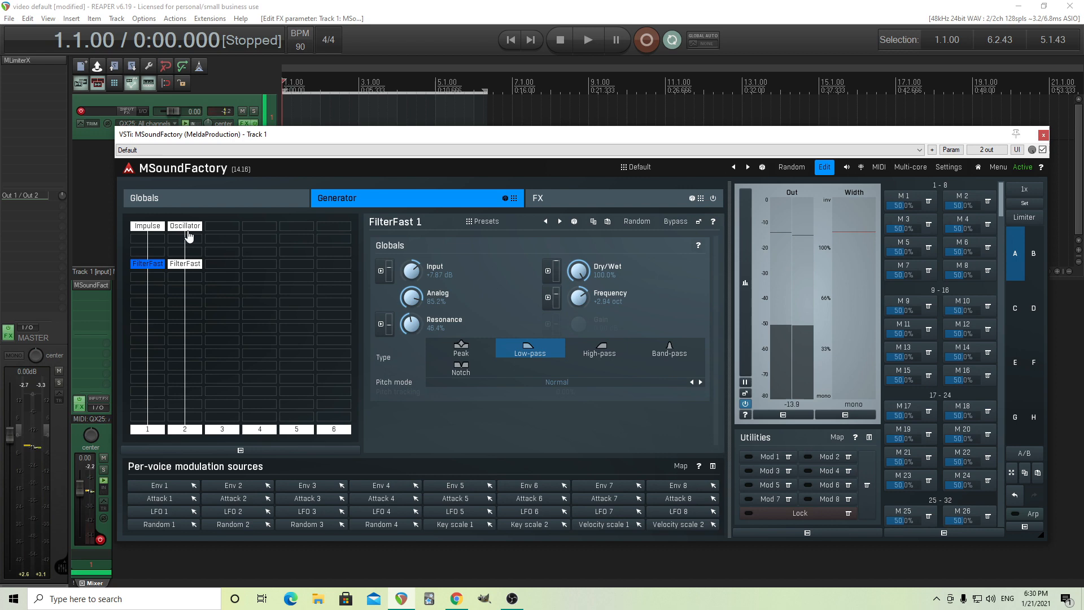